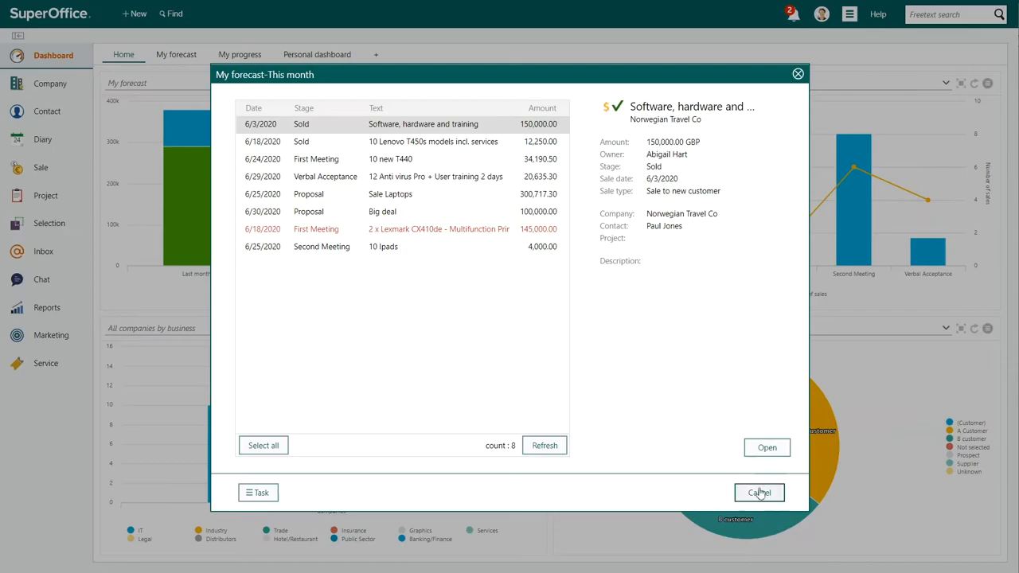
Cancel the My forecast - This month list to return to the dashboard.
{"action": "left_click", "coordinate": [758, 492]}
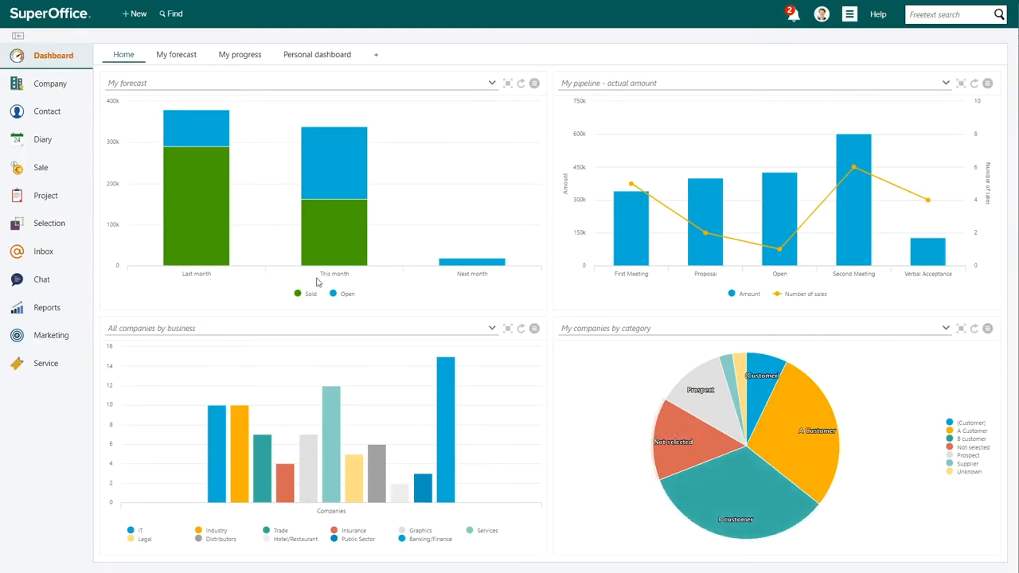
{"action": "mouse_move", "coordinate": [43, 140]}
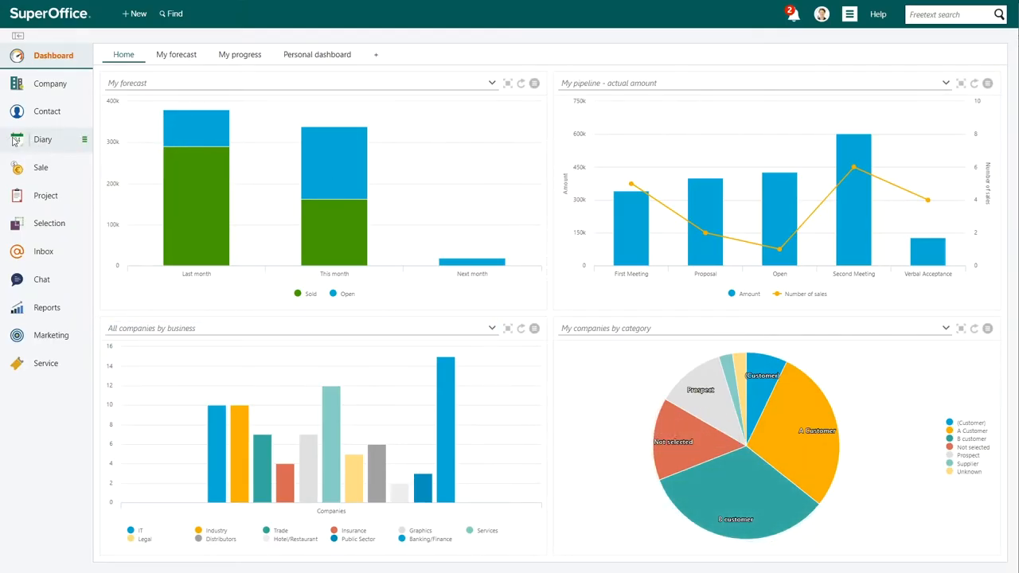
From the Diary view, bring up the UBC Cleaning multi-channel solution sale.
{"action": "left_click", "coordinate": [43, 140]}
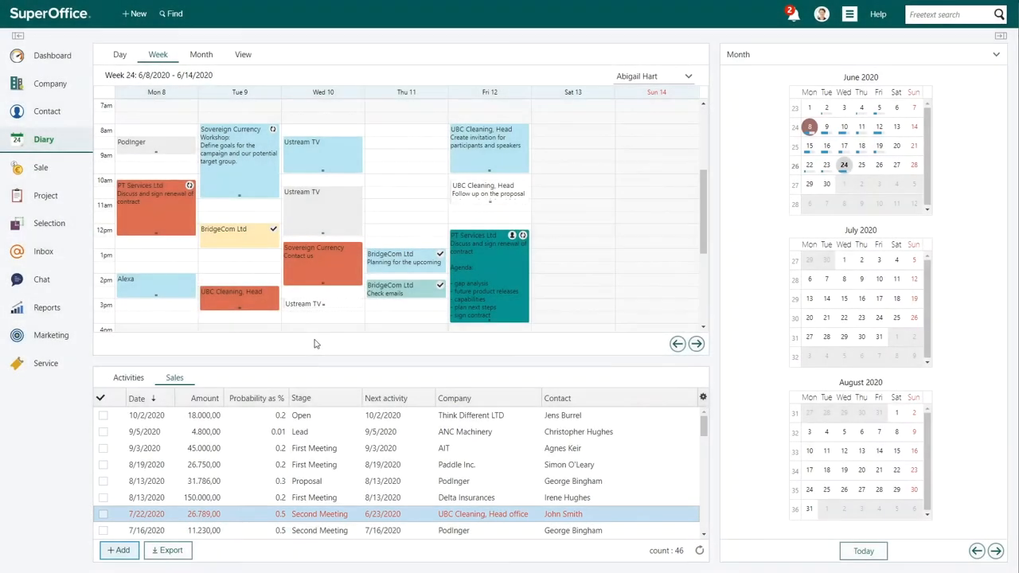
{"action": "double_click", "coordinate": [204, 513]}
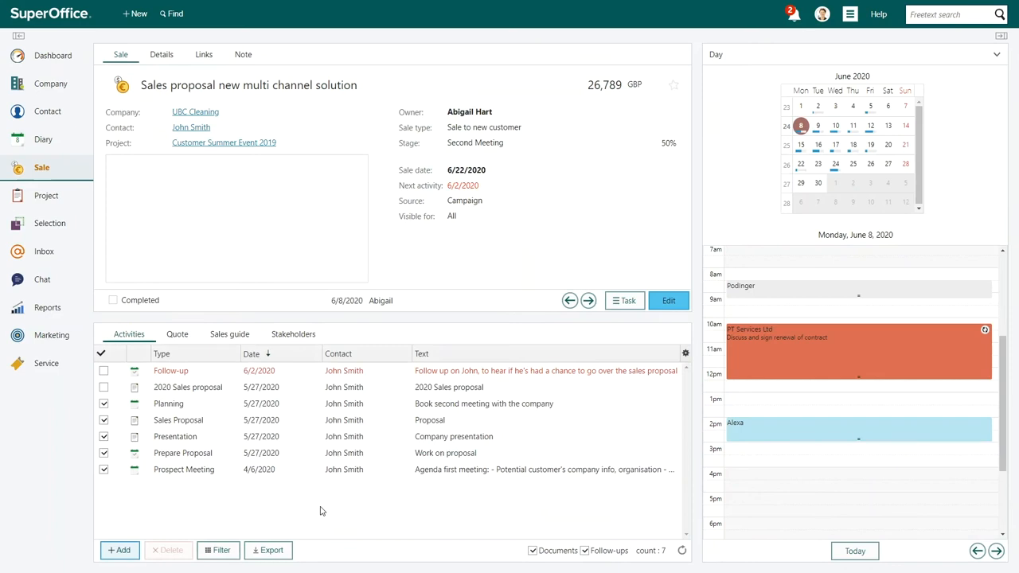
{"action": "mouse_move", "coordinate": [325, 505]}
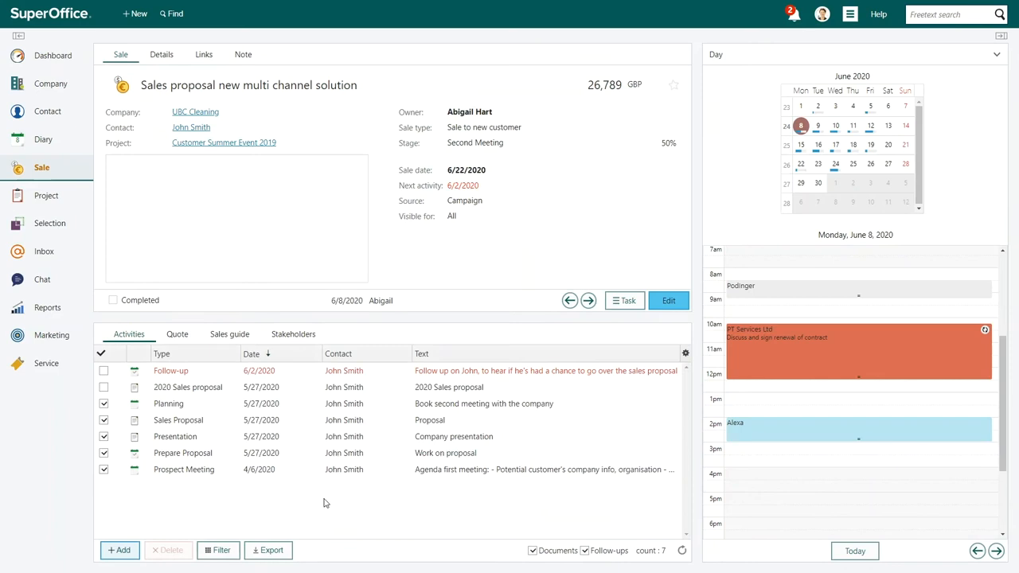
Mark the UBC Cleaning sale's follow-up activity as completed.
{"action": "double_click", "coordinate": [170, 370]}
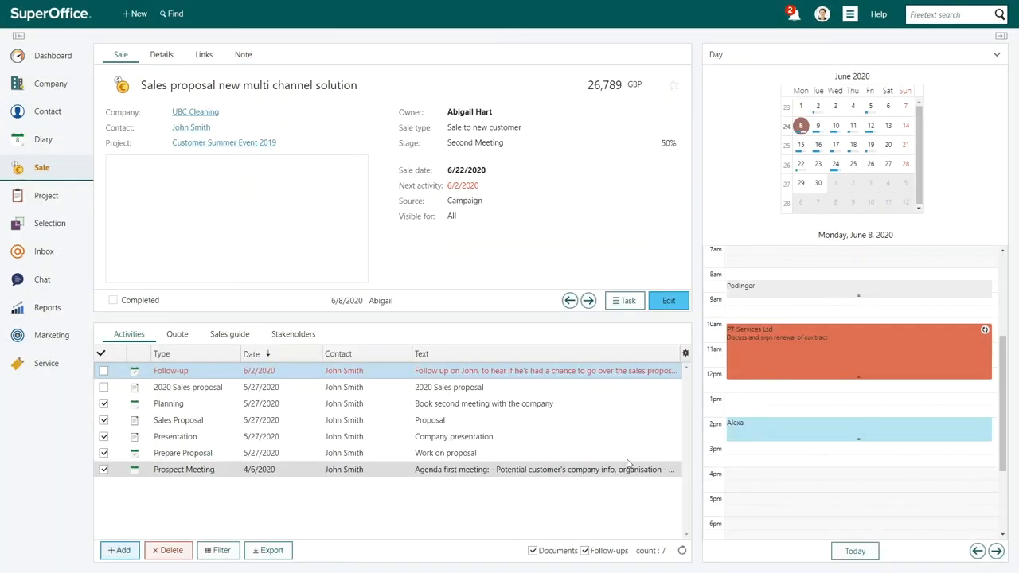
{"action": "left_click", "coordinate": [103, 371]}
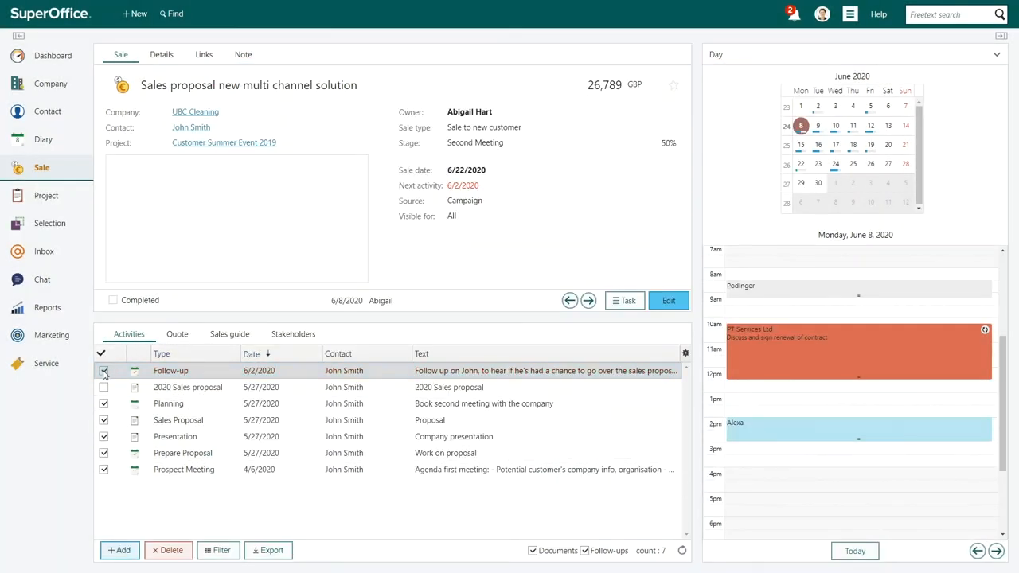
{"action": "left_click", "coordinate": [104, 369]}
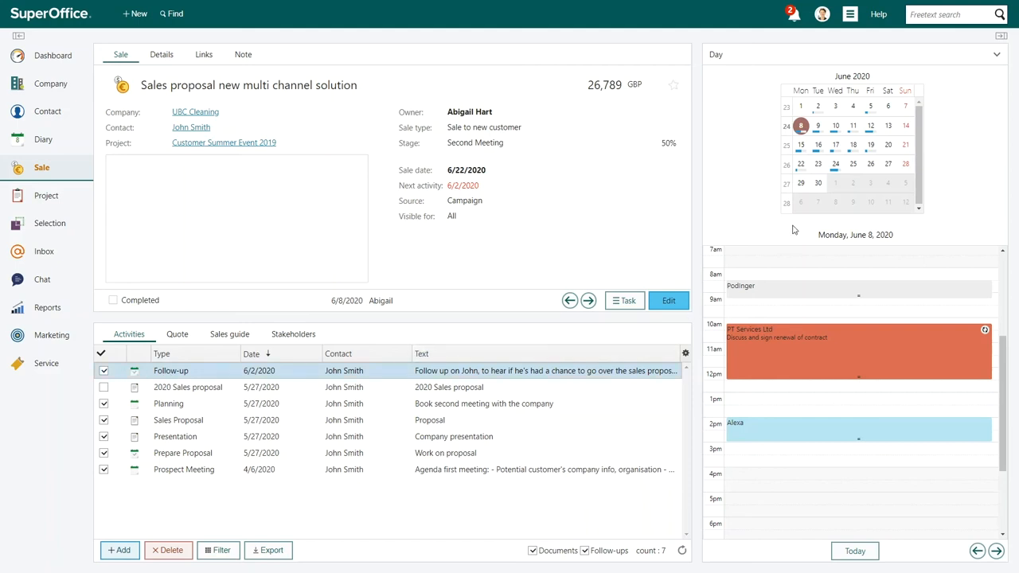
Book a Customer Meeting on June 23, 2020, 2:00–3:30 PM and save it.
{"action": "left_click", "coordinate": [818, 164]}
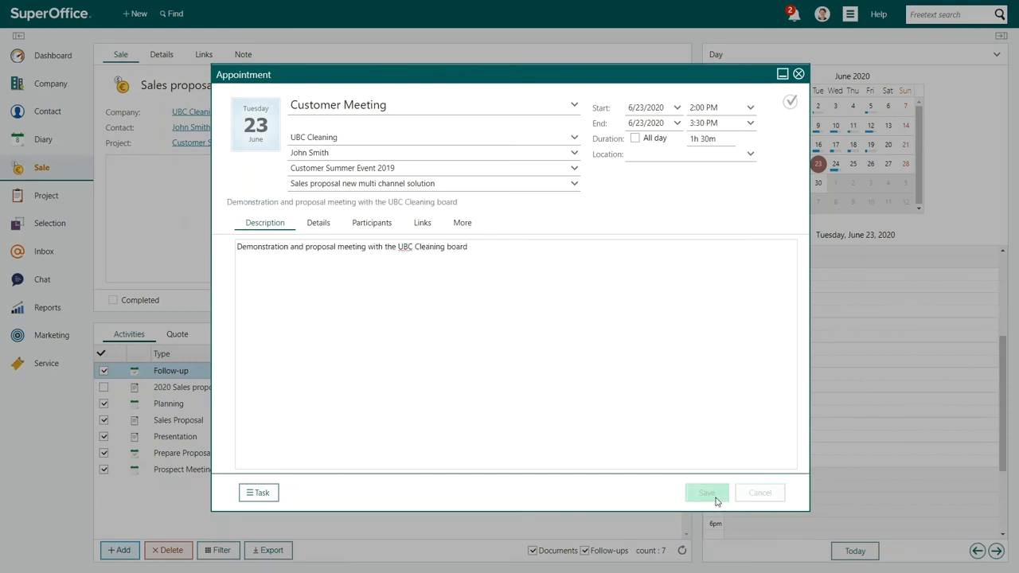
{"action": "left_click", "coordinate": [707, 492]}
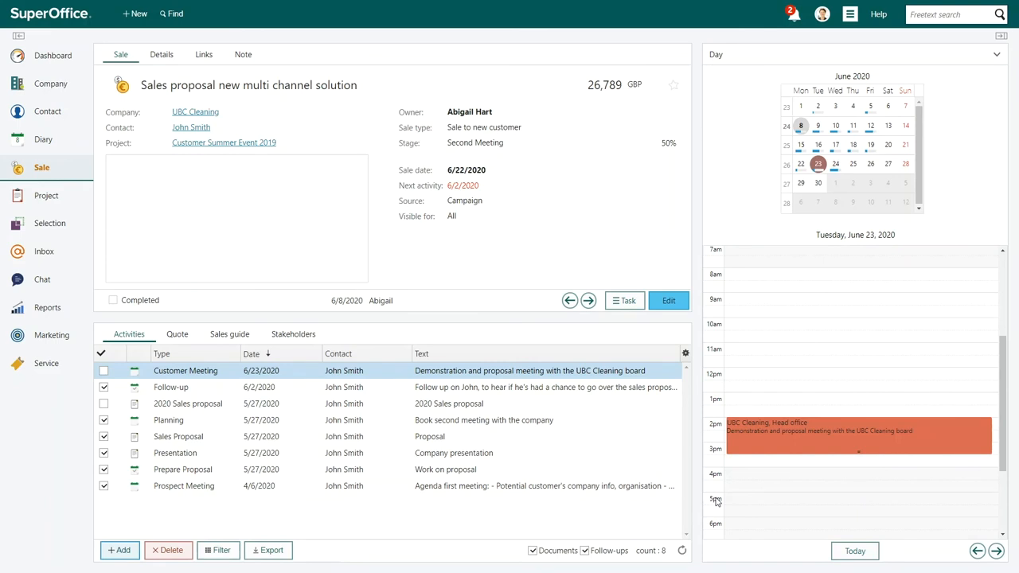
Change the sale date to July 22, 2020 and save the sale.
{"action": "left_click", "coordinate": [669, 299]}
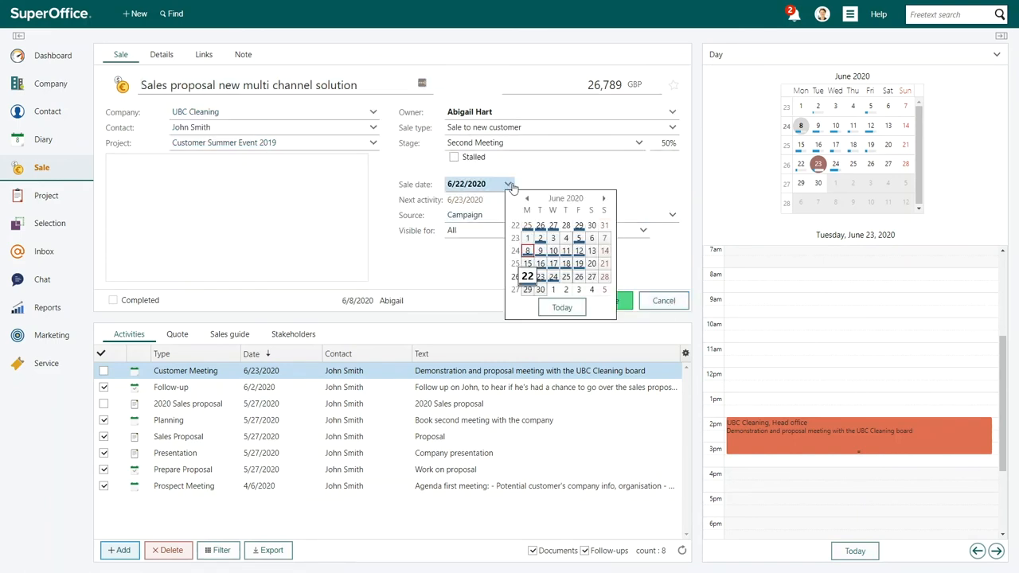
{"action": "left_click", "coordinate": [604, 197]}
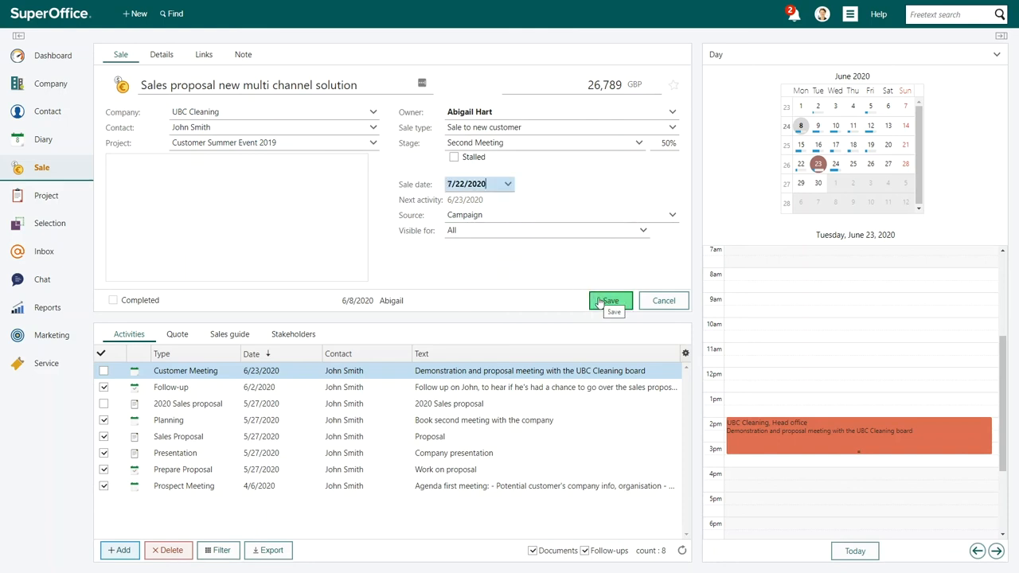
{"action": "left_click", "coordinate": [610, 299]}
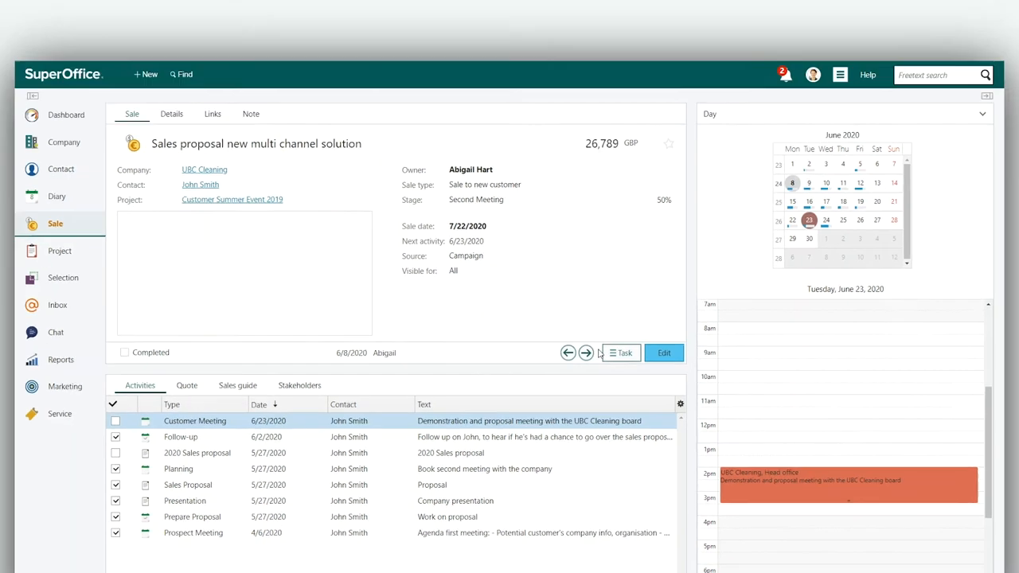